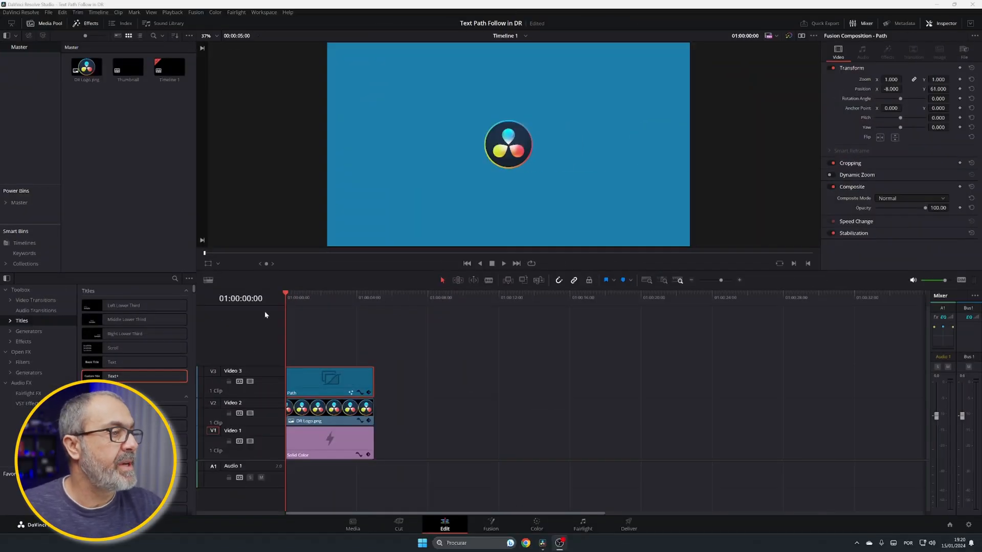
# Play, then stop, the finished 'EASY TEXT PATH' example on the timeline.
pyautogui.click(503, 263)
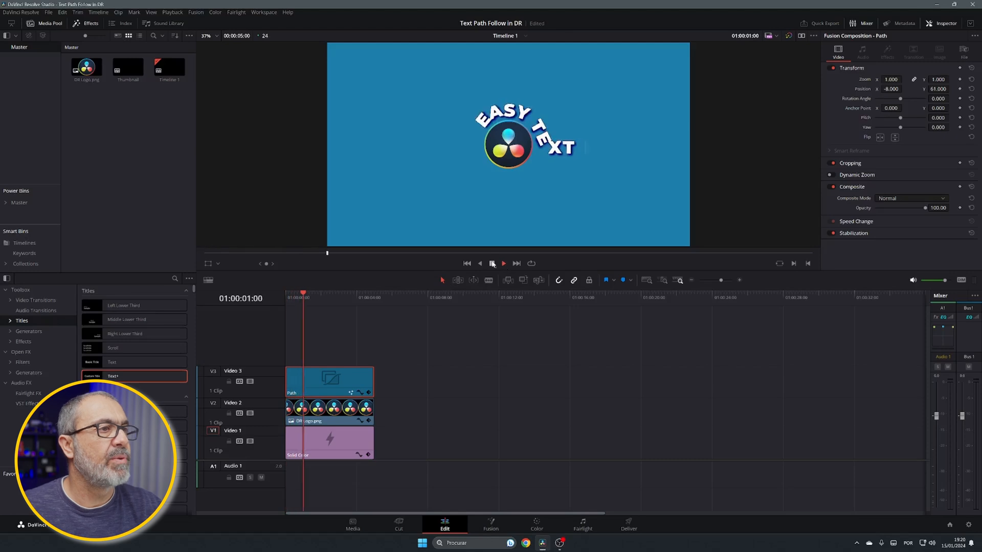
pyautogui.click(504, 263)
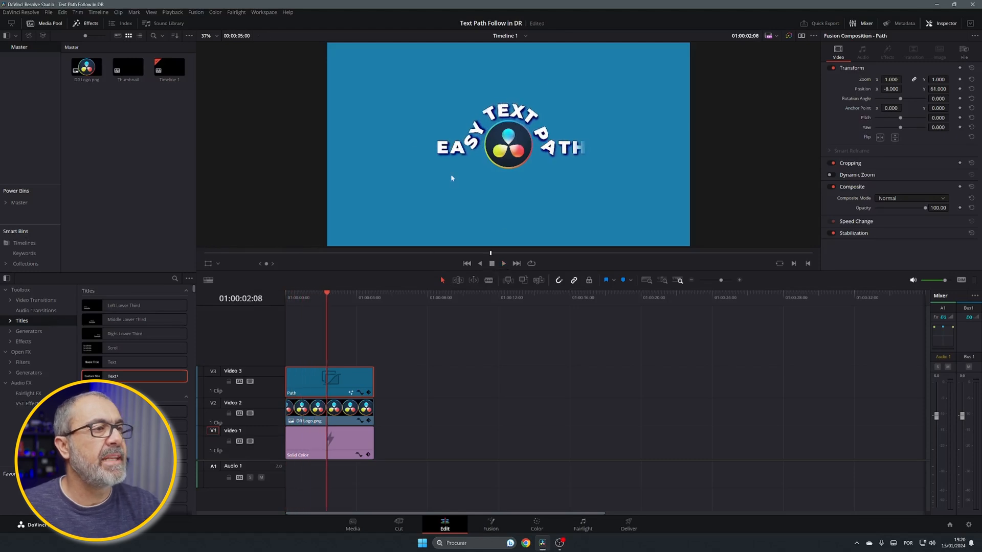
pyautogui.moveTo(461, 108)
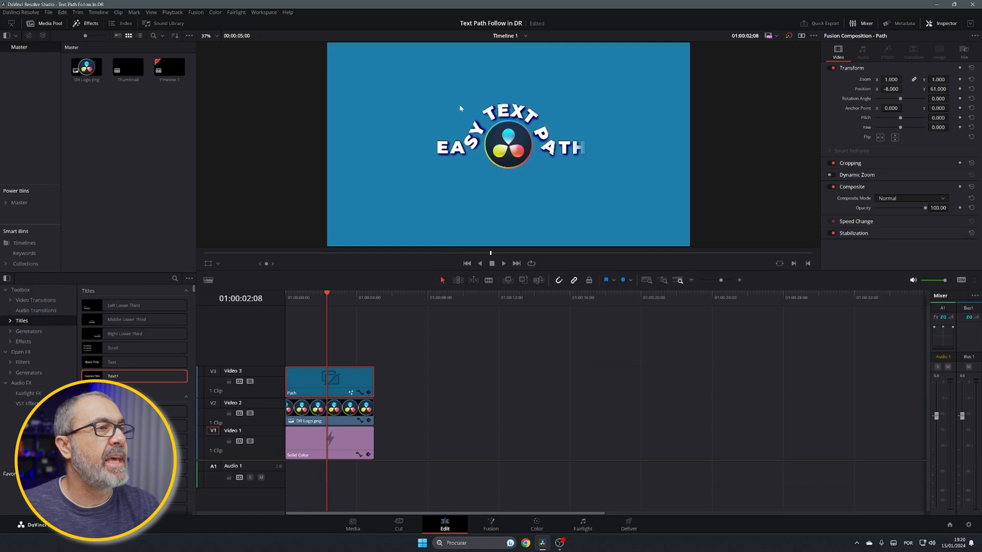
pyautogui.moveTo(326, 299)
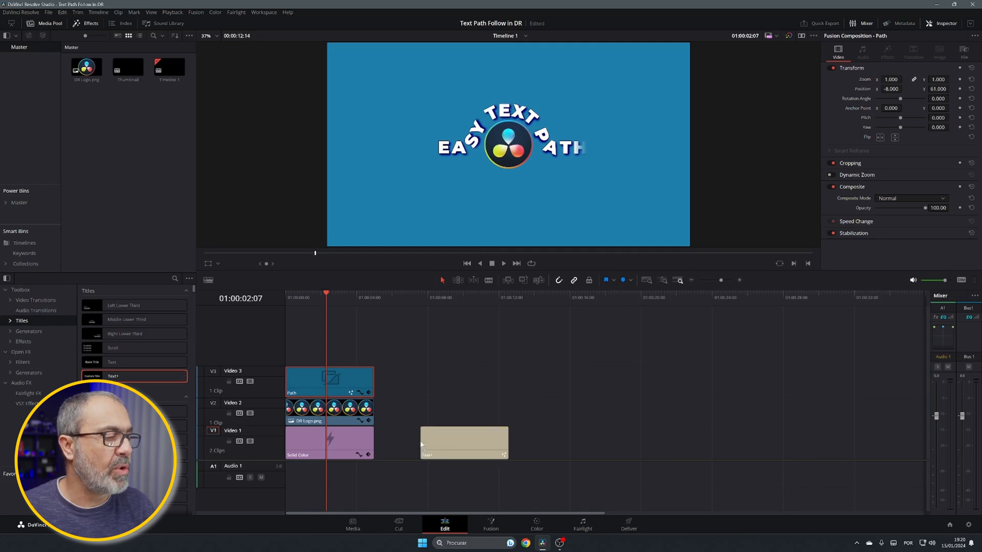
# Set the Text+ clip's font to Montserrat Black and its text colour to light blue.
pyautogui.click(464, 442)
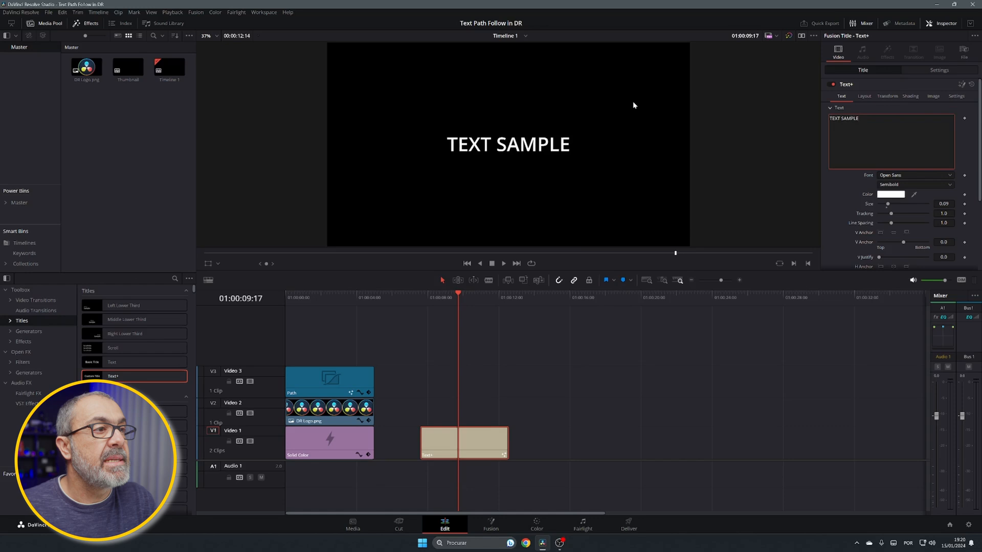
pyautogui.click(915, 175)
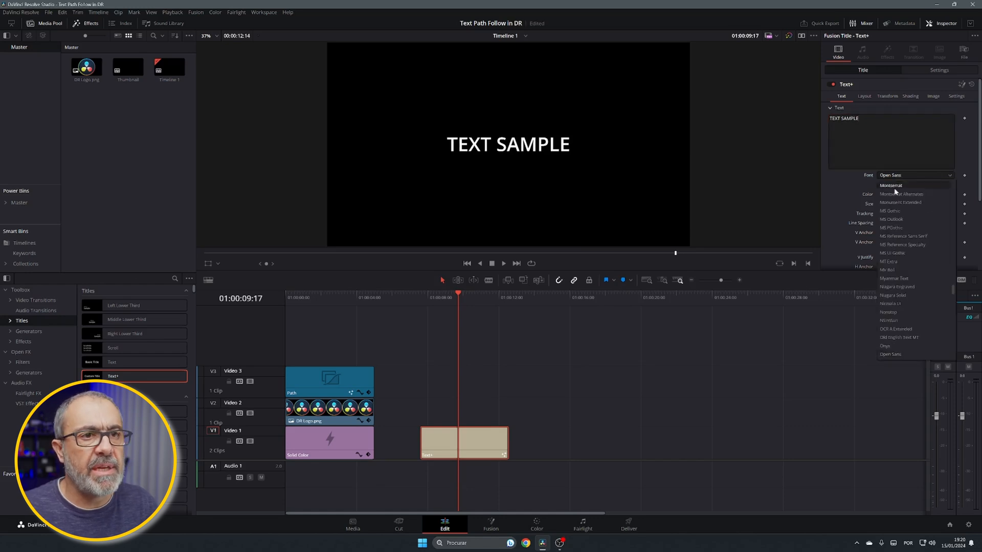
pyautogui.click(891, 185)
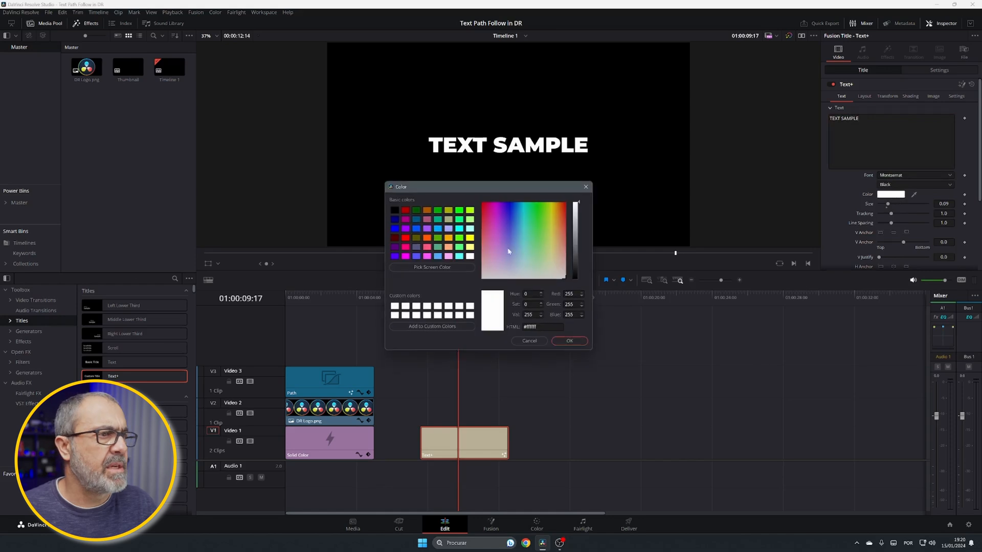
pyautogui.click(520, 218)
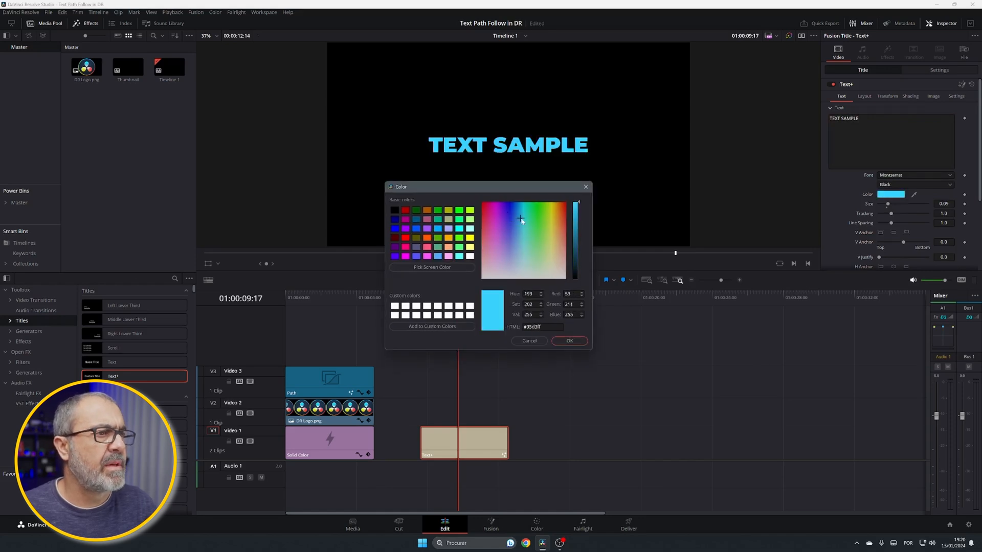
pyautogui.click(516, 215)
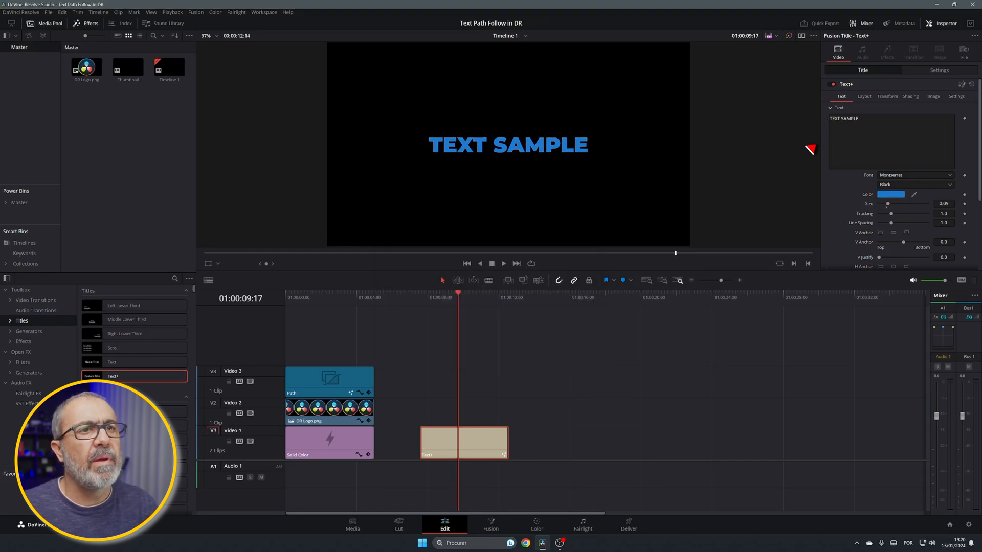
# Switch the title's Layout type to Path and open the clip in Fusion.
pyautogui.click(867, 95)
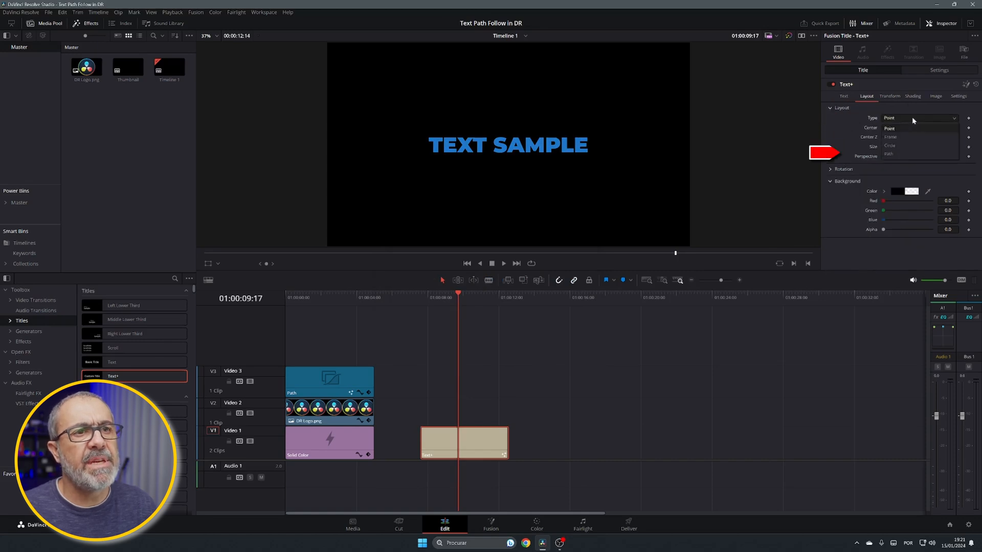
pyautogui.click(889, 154)
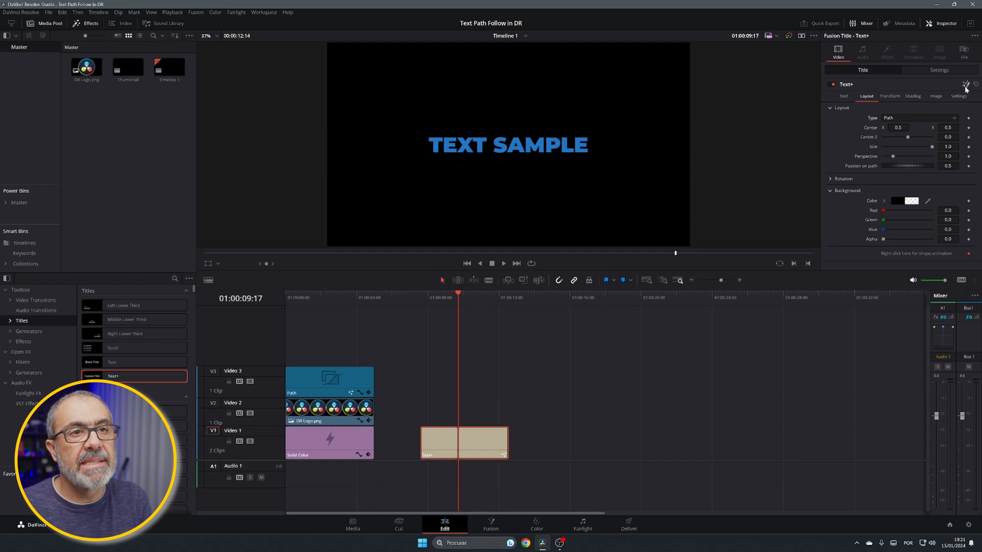
pyautogui.click(491, 524)
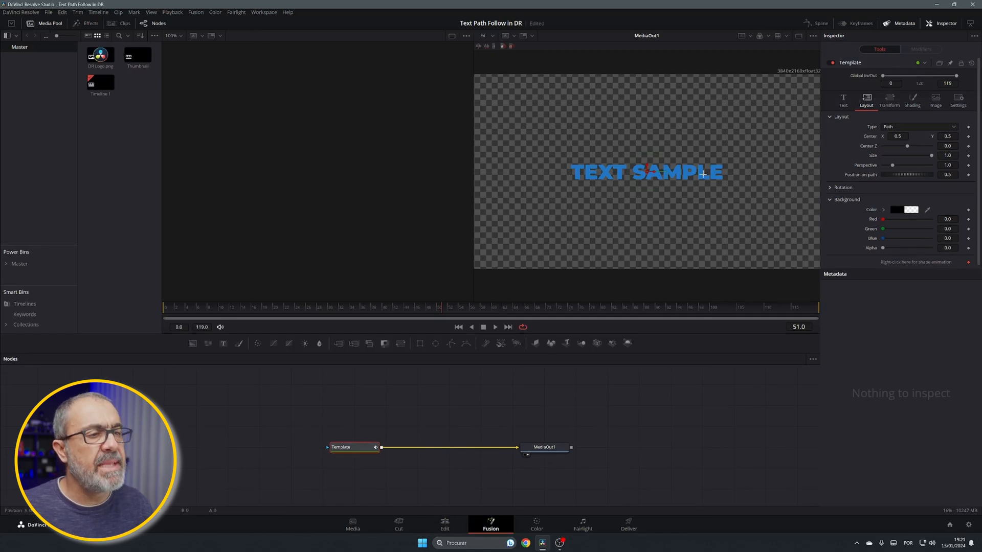
# Zoom out the Fusion viewer to see the whole text path.
pyautogui.scroll(-3)
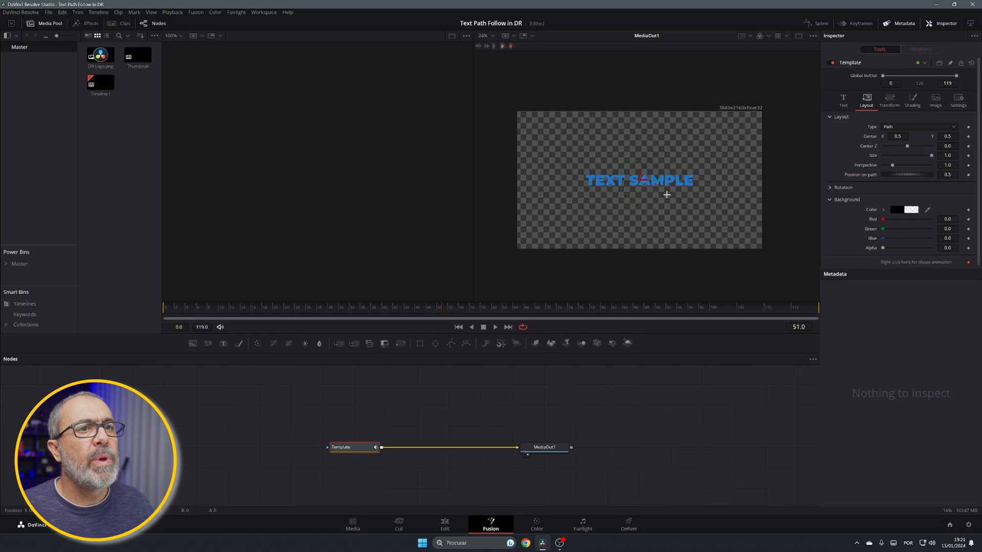
pyautogui.moveTo(494, 174)
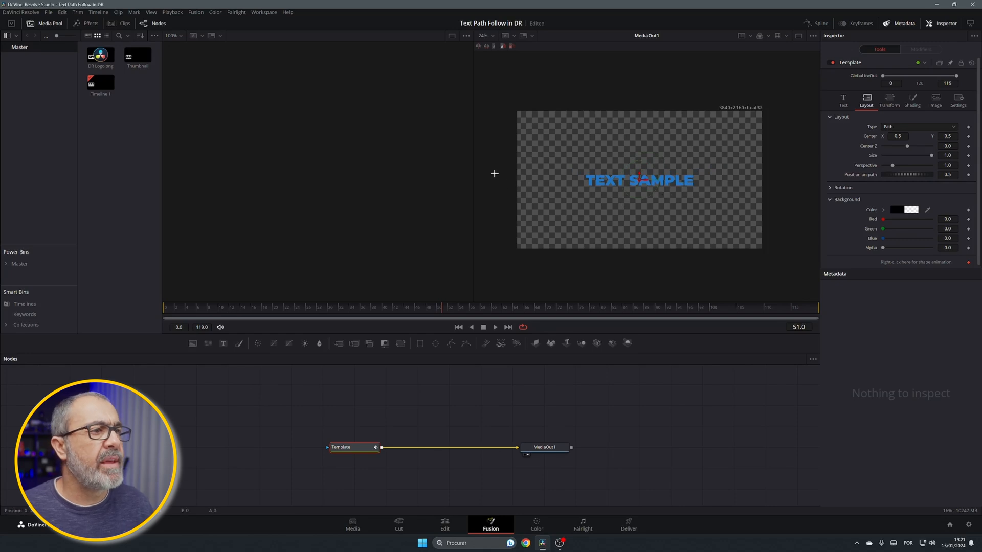
pyautogui.moveTo(502, 182)
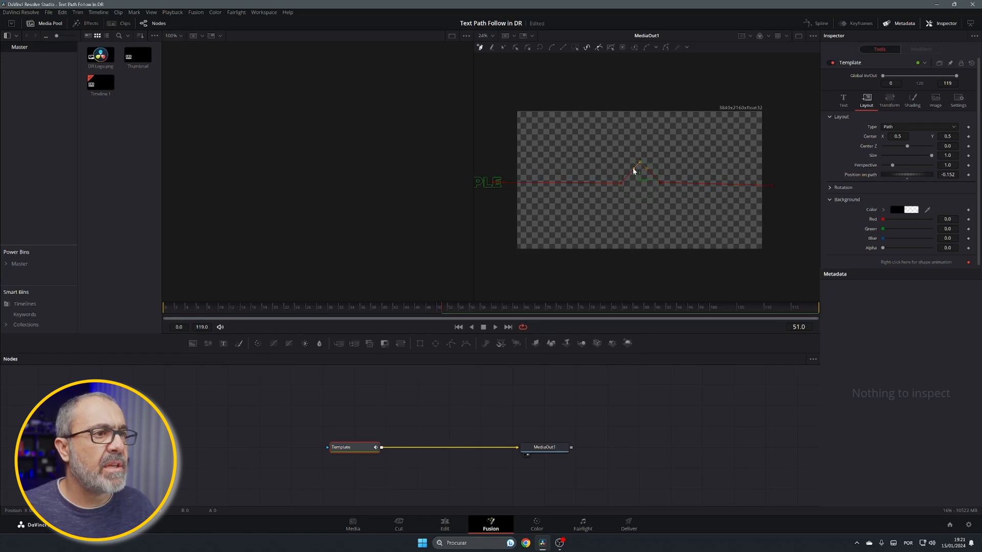
pyautogui.moveTo(626, 166)
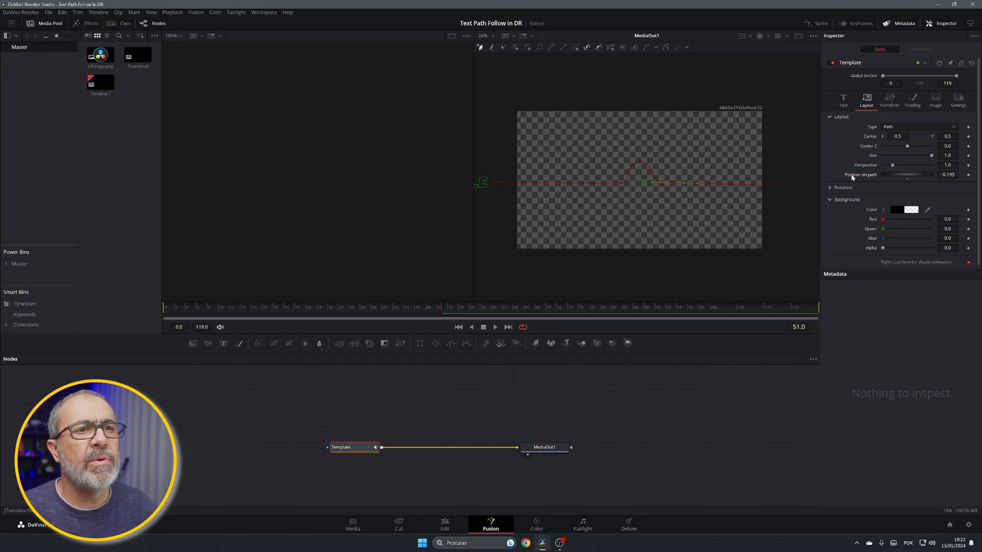
# Attach Anim Curves to Position on path, set it to Custom, and shape the curve.
pyautogui.rightClick(907, 175)
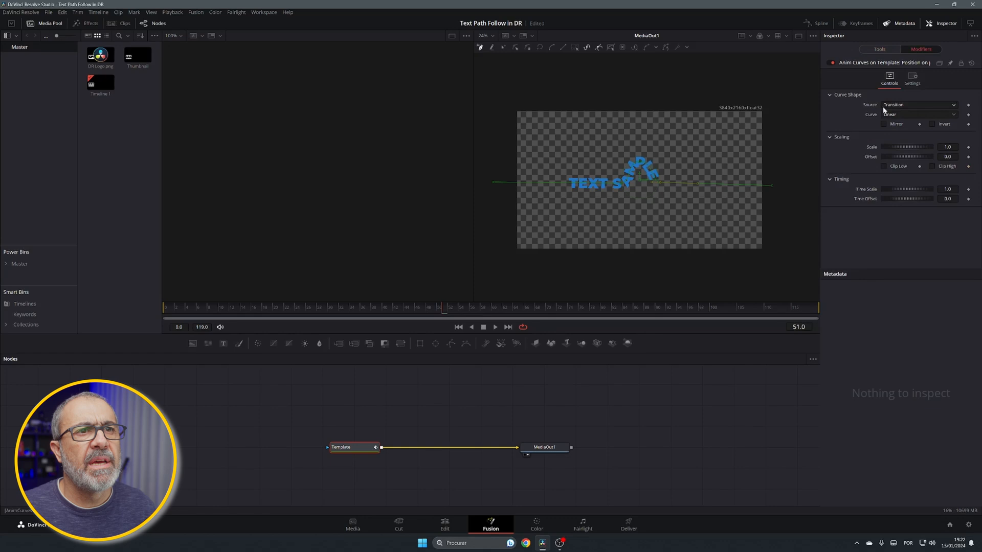
pyautogui.click(918, 115)
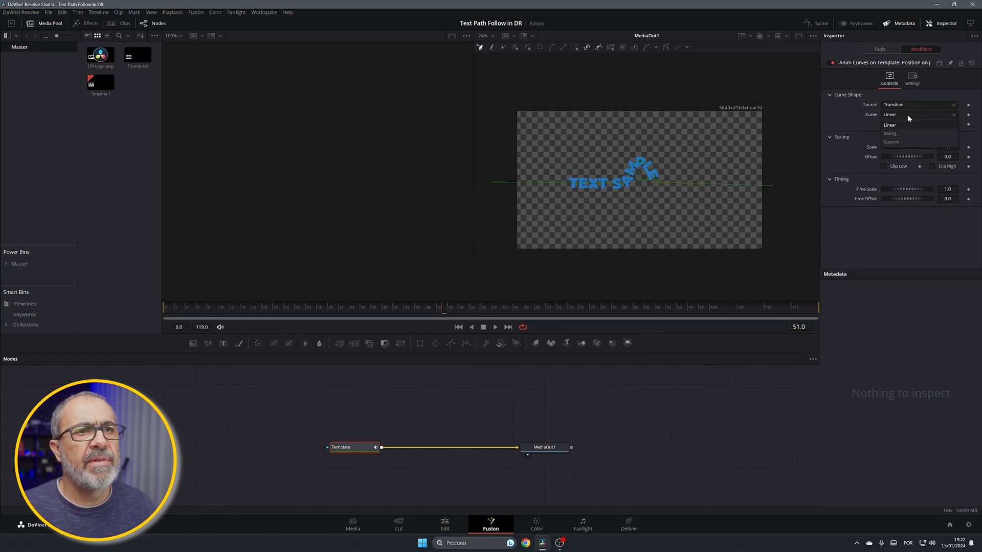
pyautogui.click(891, 142)
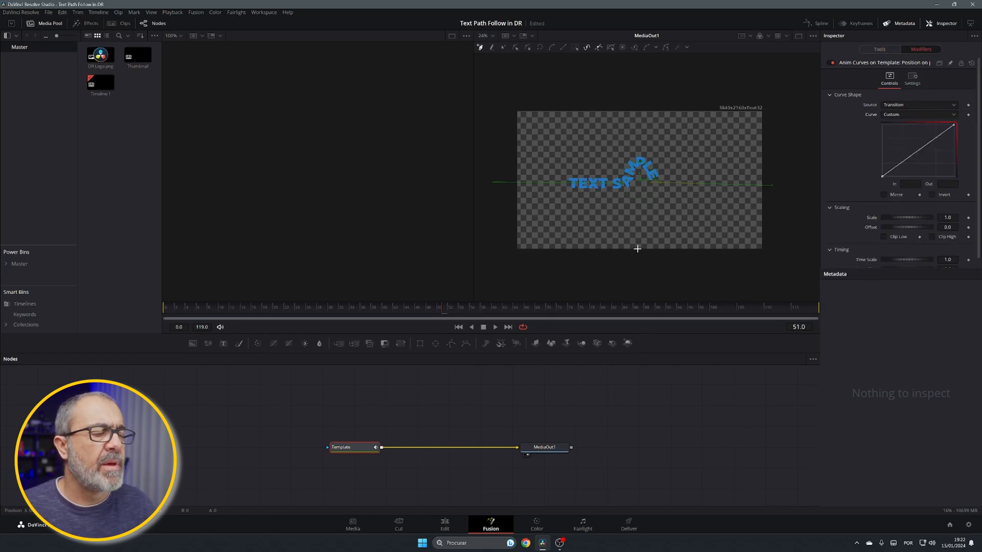
pyautogui.click(166, 306)
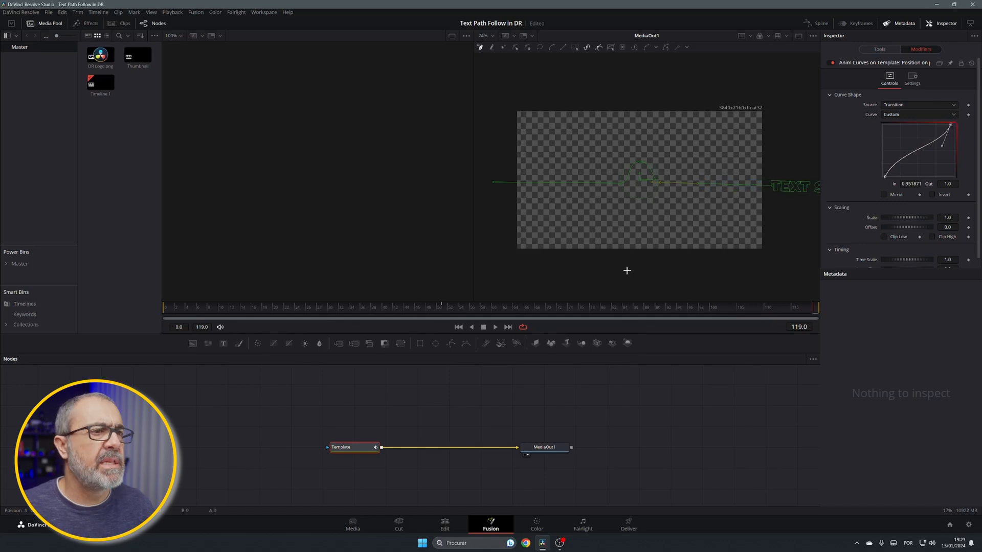
# Play and stop the path animation in Fusion, then return to the Edit page.
pyautogui.click(495, 326)
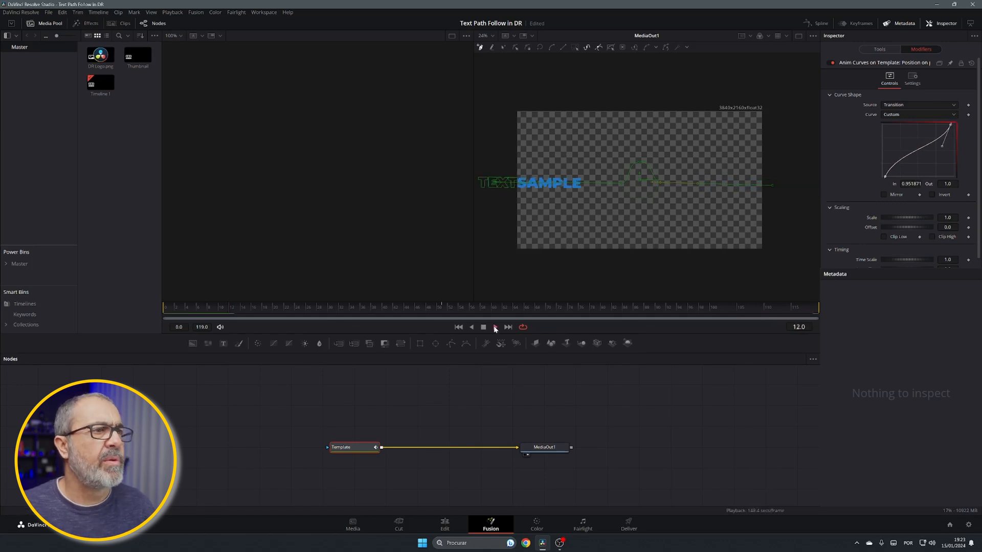
pyautogui.click(495, 327)
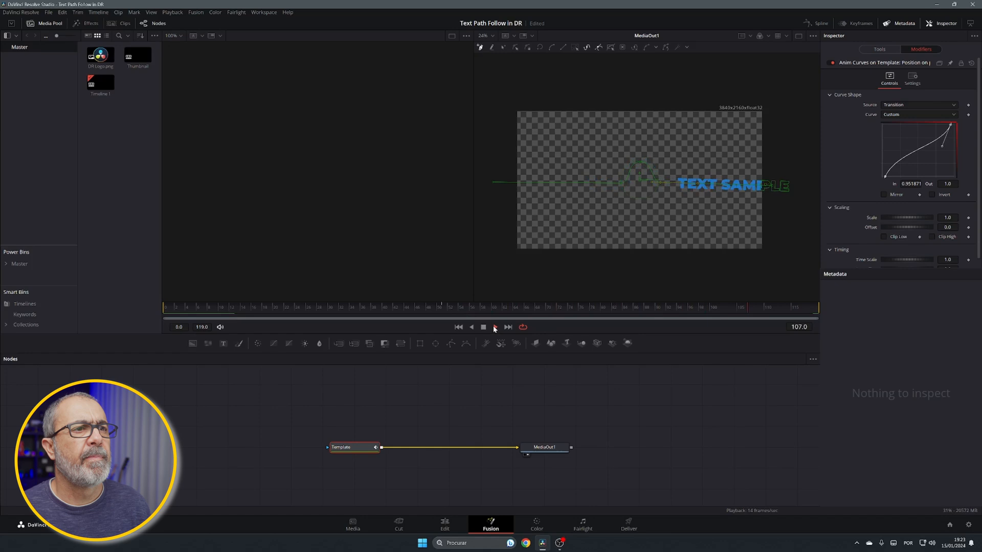
pyautogui.click(483, 327)
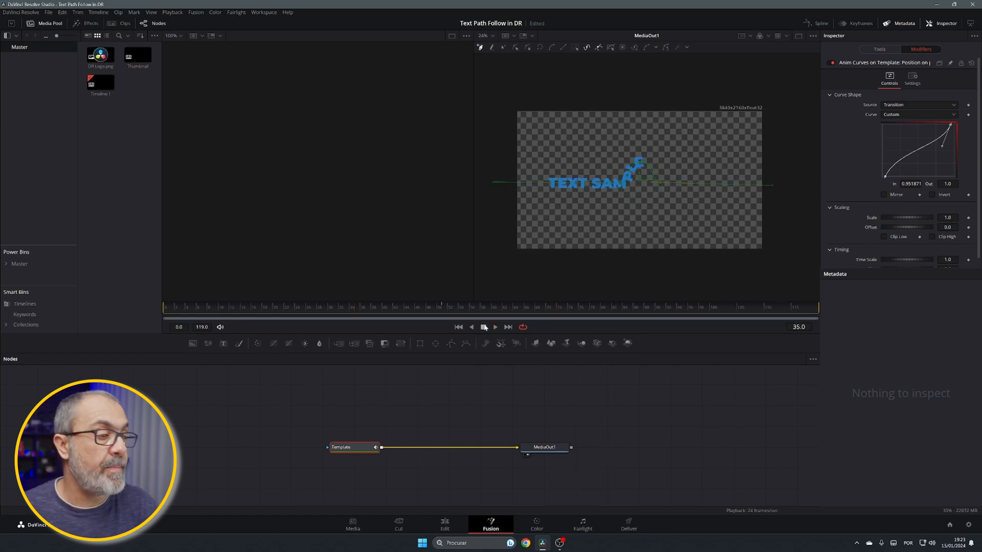
pyautogui.click(445, 524)
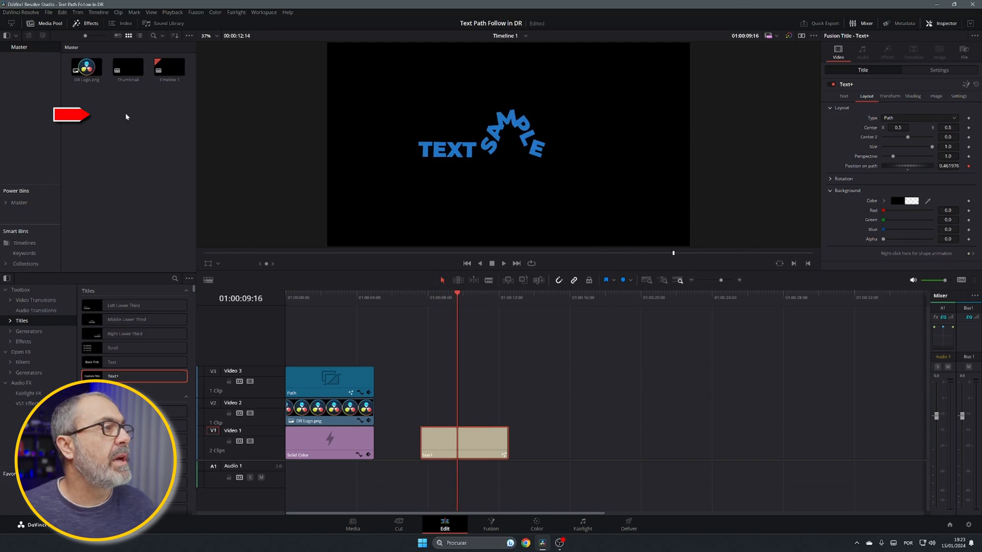
# Create a Fusion composition named 'Text Sample' in the Media Pool and open it in Fusion.
pyautogui.rightClick(125, 117)
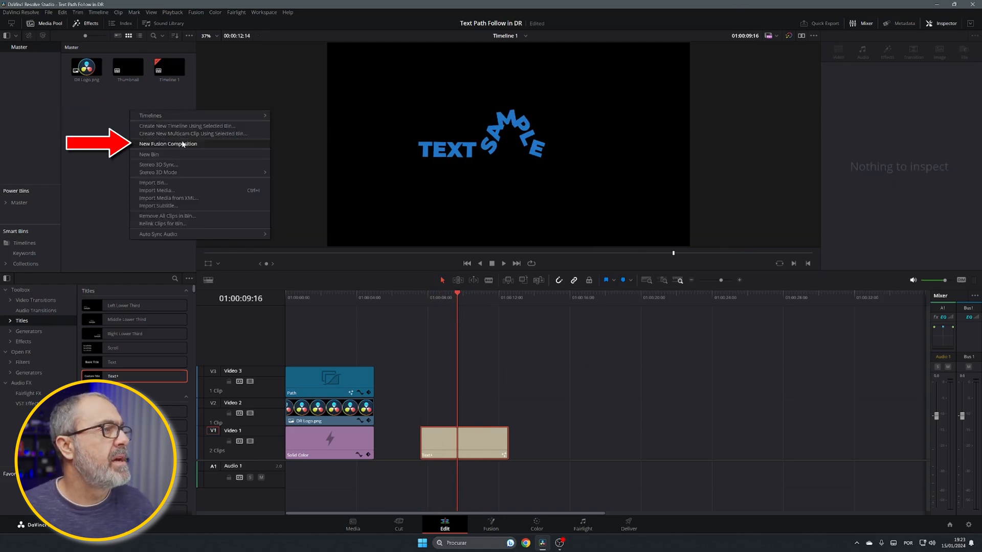
pyautogui.click(168, 143)
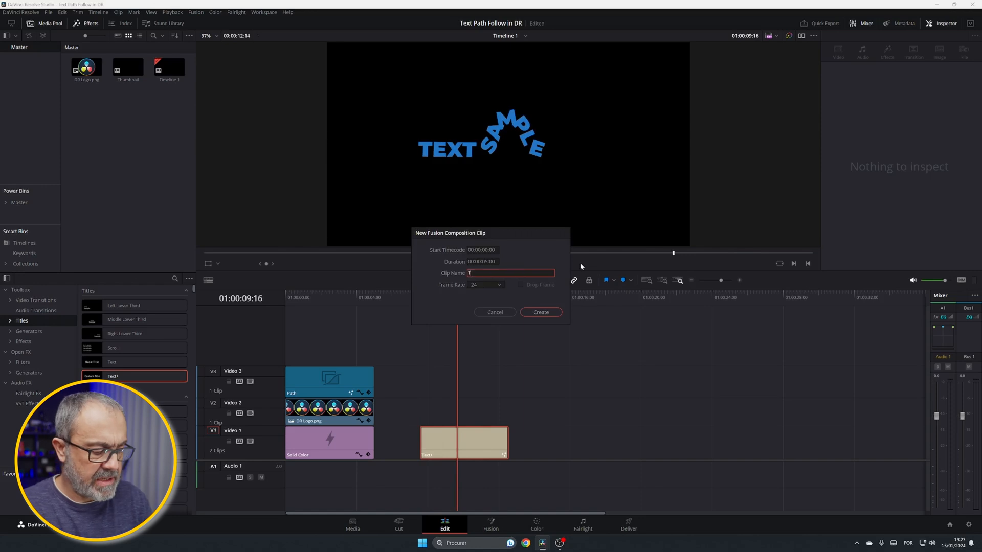
pyautogui.write('Text Sampl')
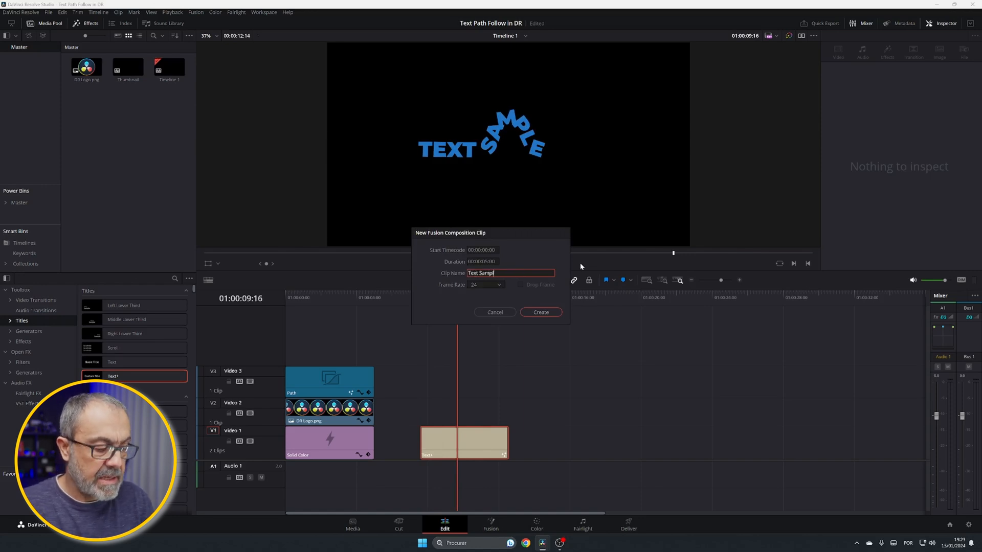
pyautogui.click(540, 312)
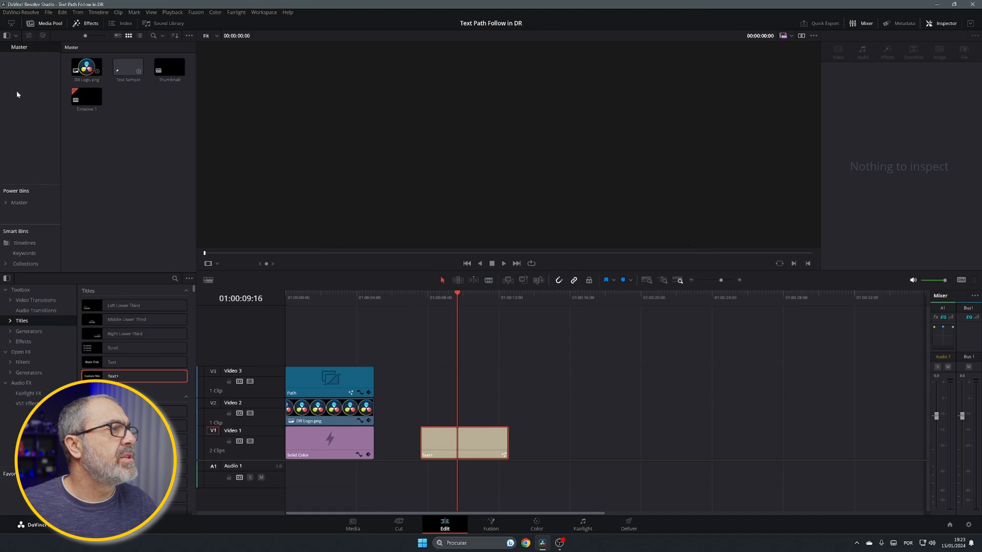
pyautogui.click(490, 524)
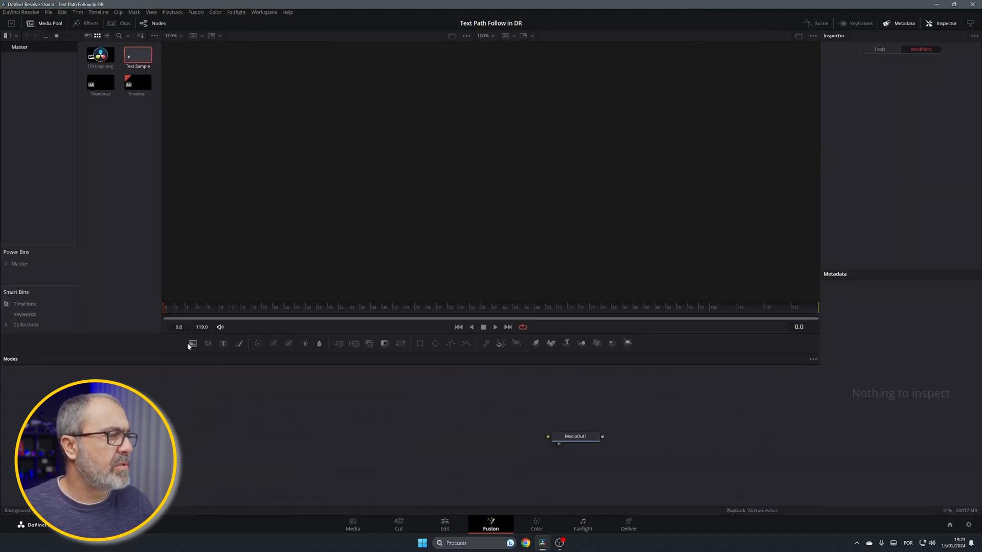
# Add a Background node and a Text+ node merged over it, then select Text1.
pyautogui.click(193, 343)
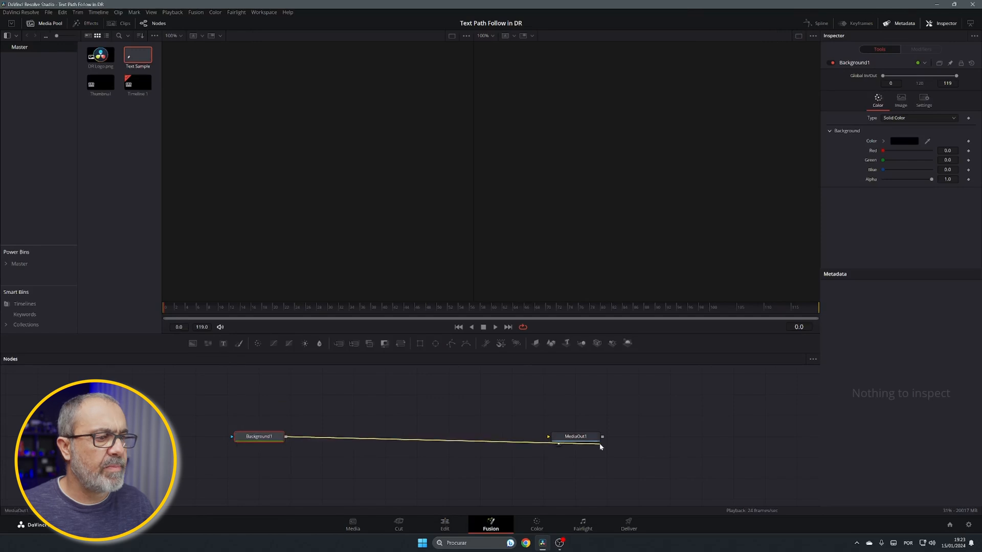
pyautogui.click(574, 436)
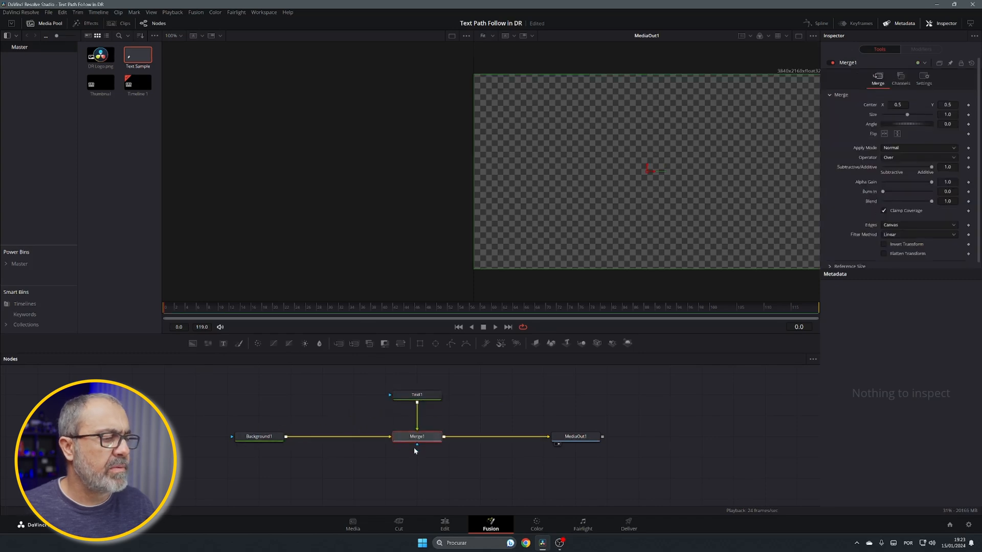
pyautogui.click(417, 394)
pyautogui.write('TEXT SAMPLE')
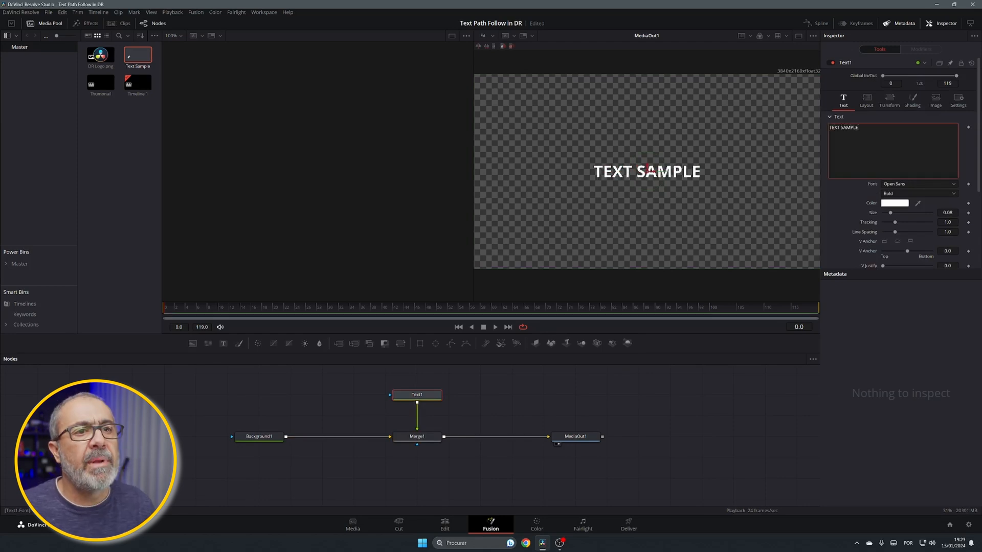
# Give Text1 the Montserrat Black font and a bright blue colour.
pyautogui.click(917, 183)
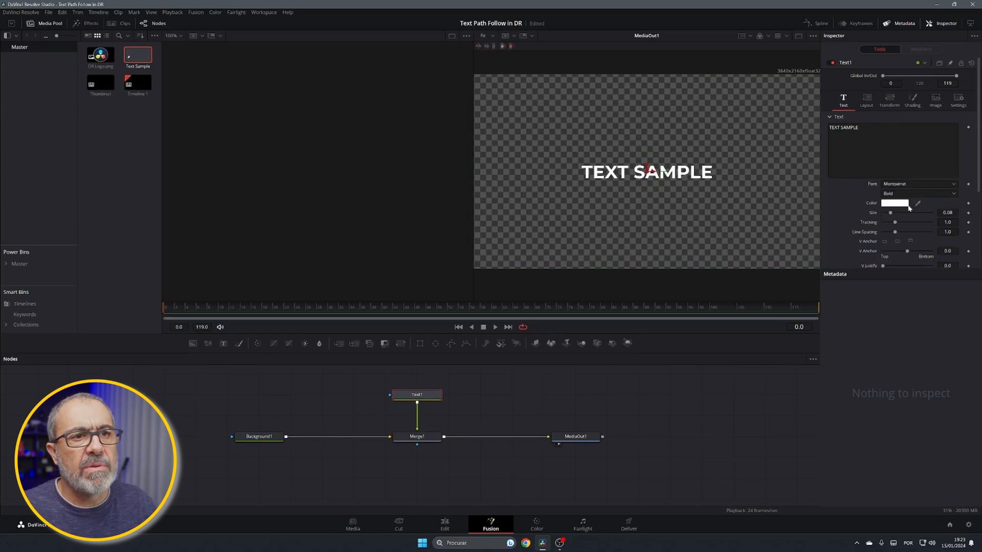
pyautogui.click(917, 193)
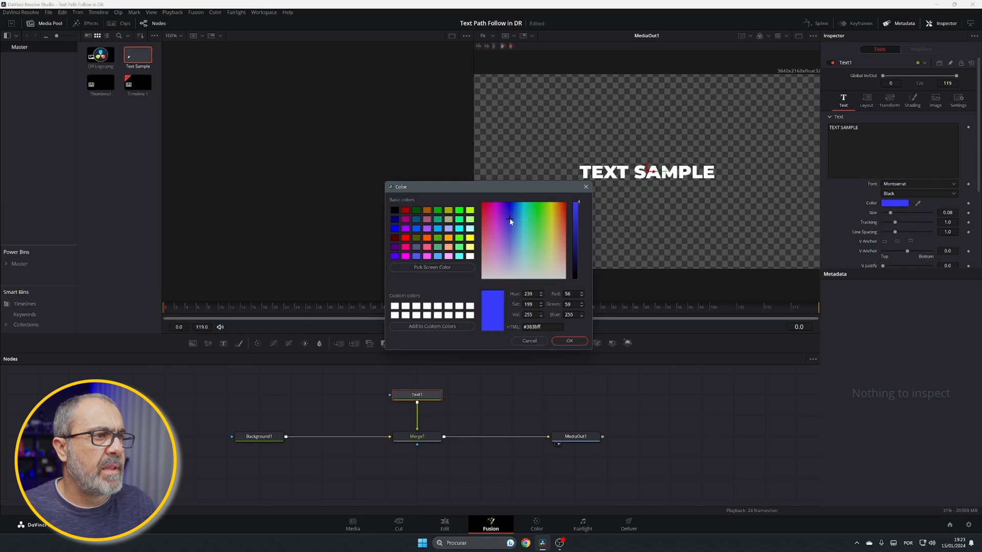
pyautogui.click(568, 341)
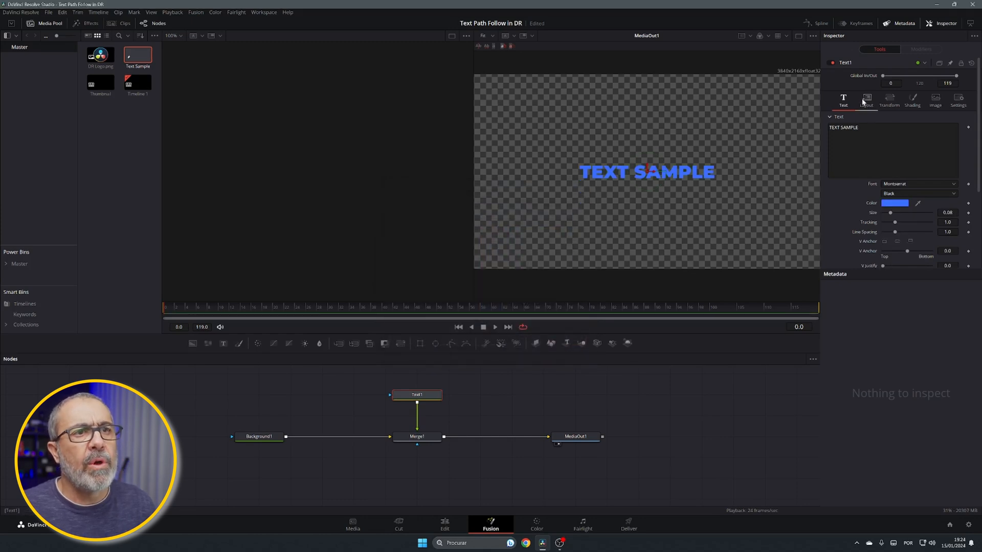
pyautogui.click(865, 100)
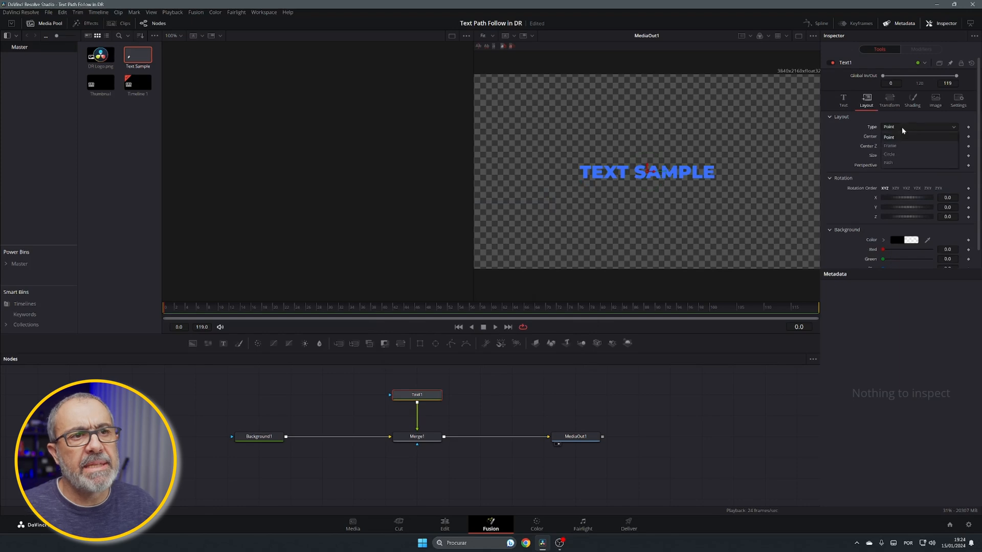
# Set Text1's layout type to Path.
pyautogui.click(888, 163)
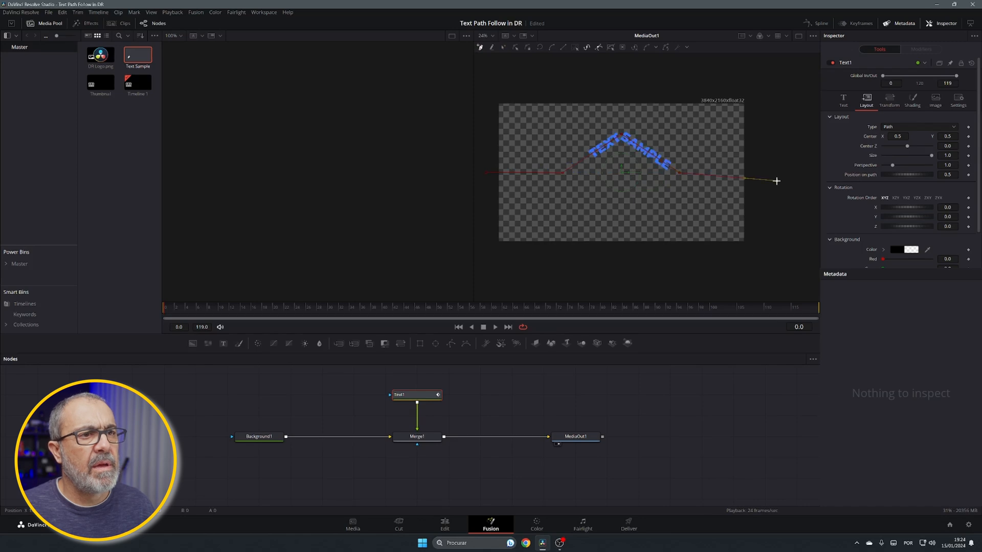
pyautogui.moveTo(776, 182)
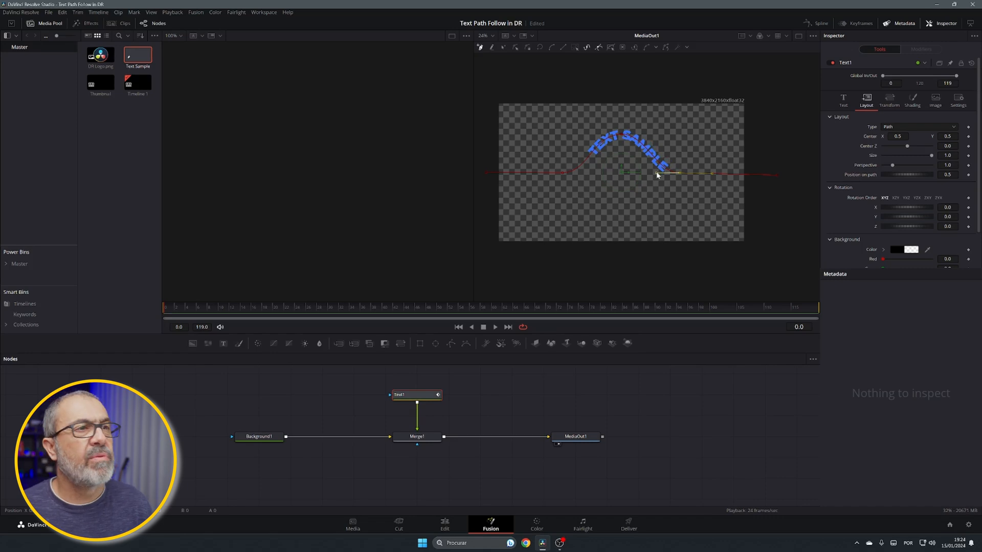
pyautogui.moveTo(826, 184)
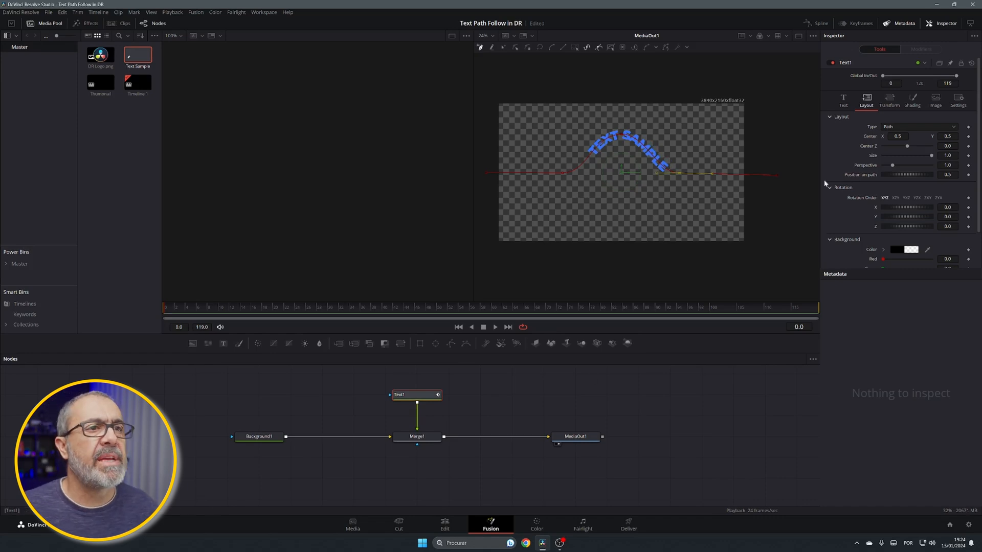